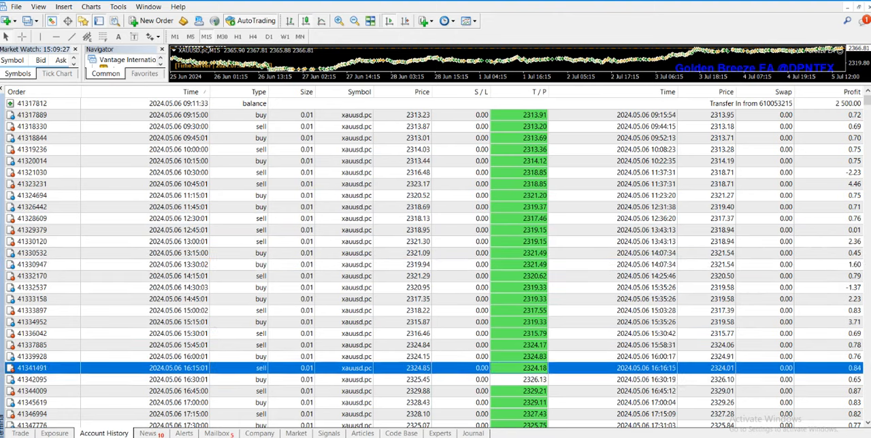
Step: Scroll the Account History list of closed xauusd.pc trades from 6 May down to 3 June 2024
{"action": "scroll", "scroll_direction": "down", "scroll_amount": 3}
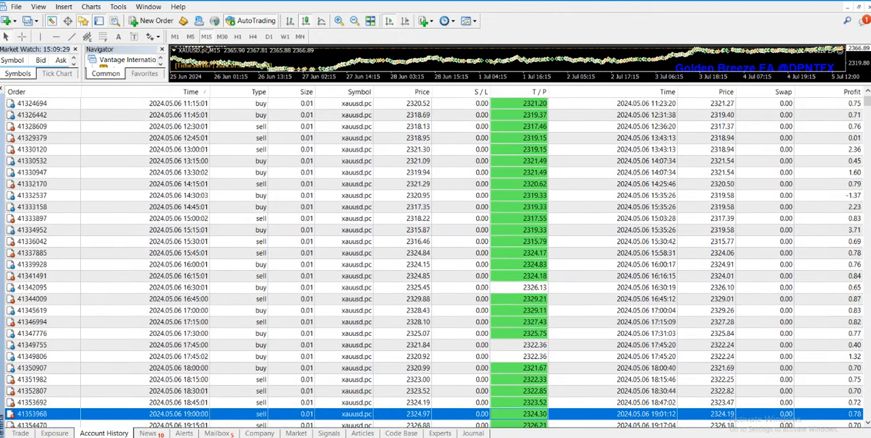
{"action": "scroll", "scroll_direction": "down", "scroll_amount": 3}
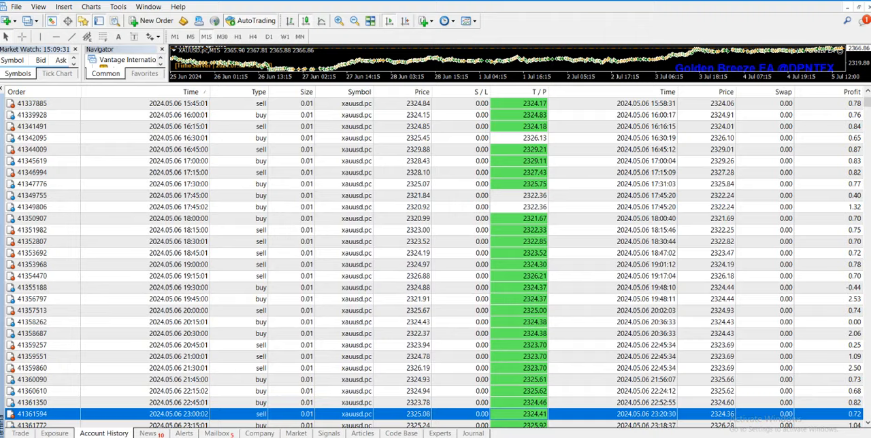
{"action": "scroll", "scroll_direction": "down", "scroll_amount": 3}
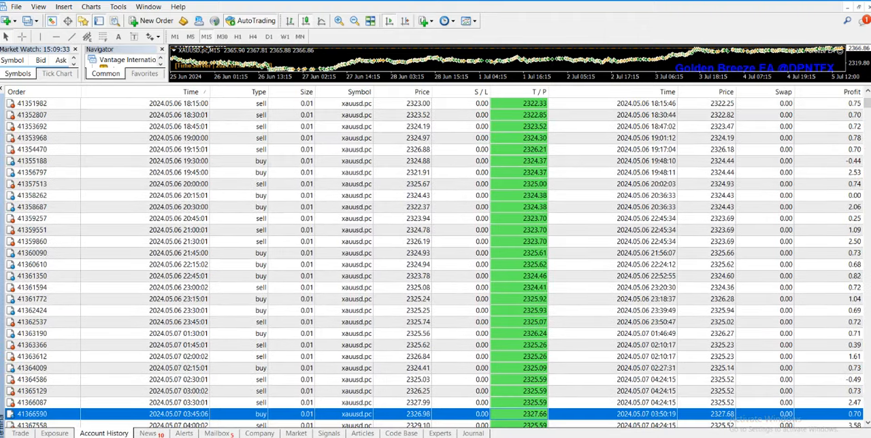
{"action": "scroll", "scroll_direction": "down", "scroll_amount": 3}
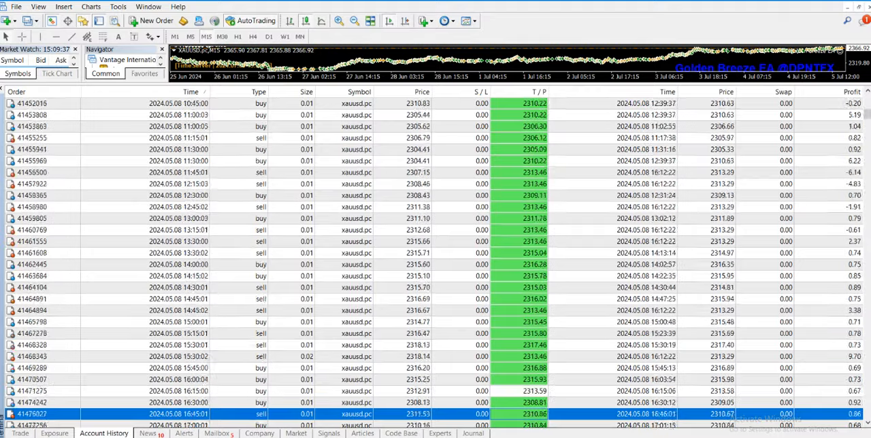
{"action": "scroll", "scroll_direction": "down", "scroll_amount": 3}
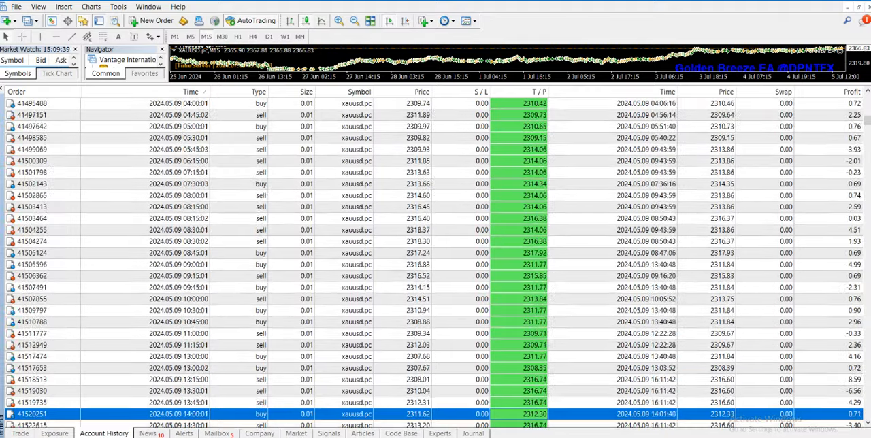
{"action": "scroll", "scroll_direction": "down", "scroll_amount": 3}
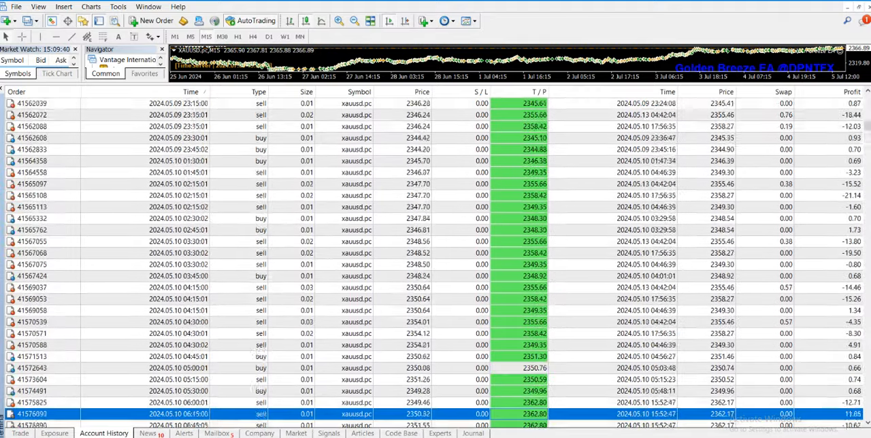
{"action": "scroll", "scroll_direction": "down", "scroll_amount": 3}
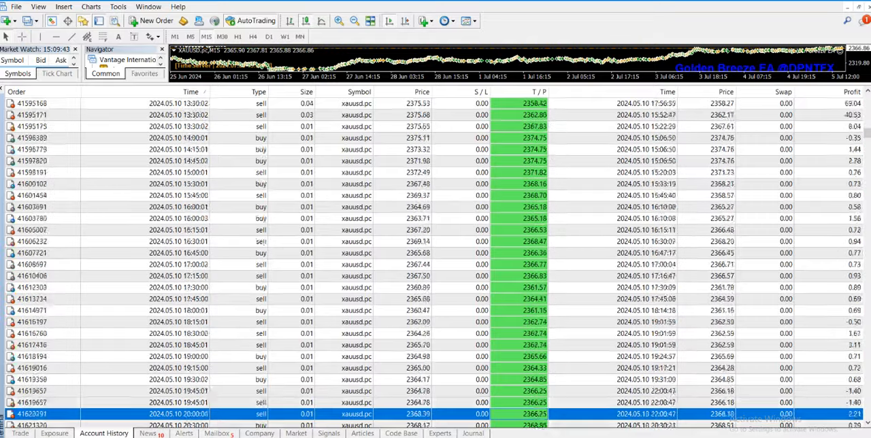
{"action": "scroll", "scroll_direction": "down", "scroll_amount": 3}
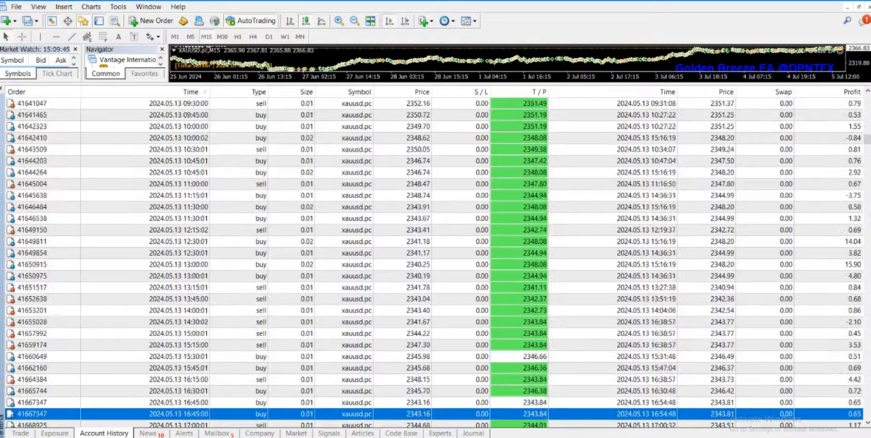
{"action": "scroll", "scroll_direction": "down", "scroll_amount": 3}
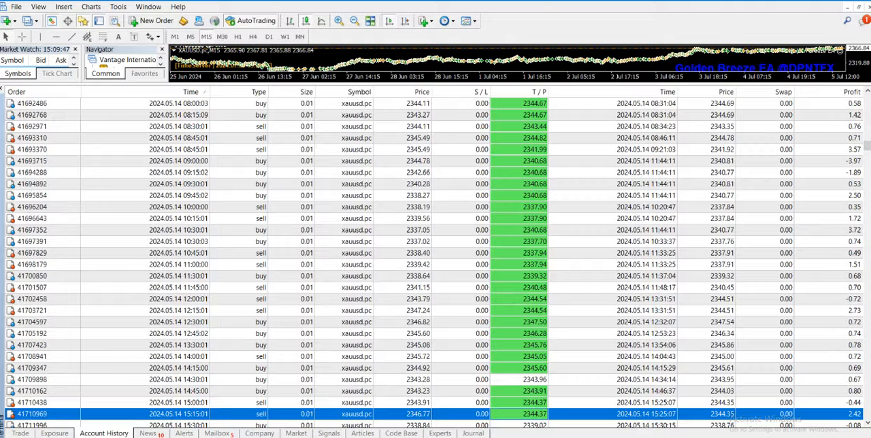
{"action": "scroll", "scroll_direction": "down", "scroll_amount": 3}
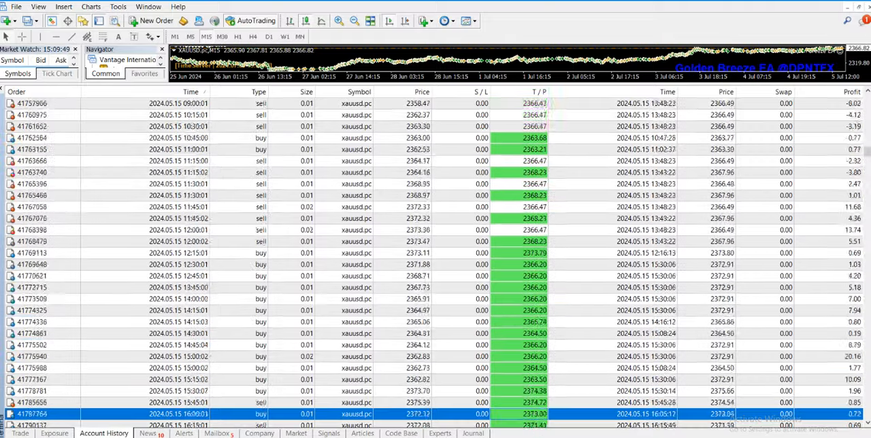
{"action": "scroll", "scroll_direction": "down", "scroll_amount": 3}
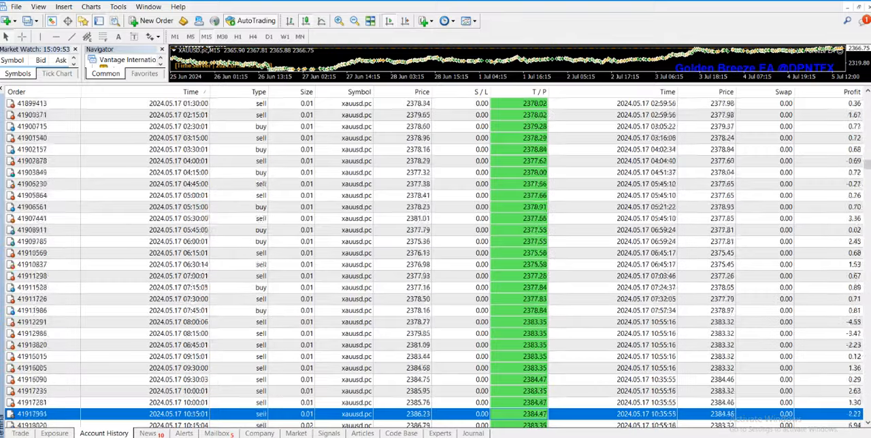
{"action": "scroll", "scroll_direction": "down", "scroll_amount": 3}
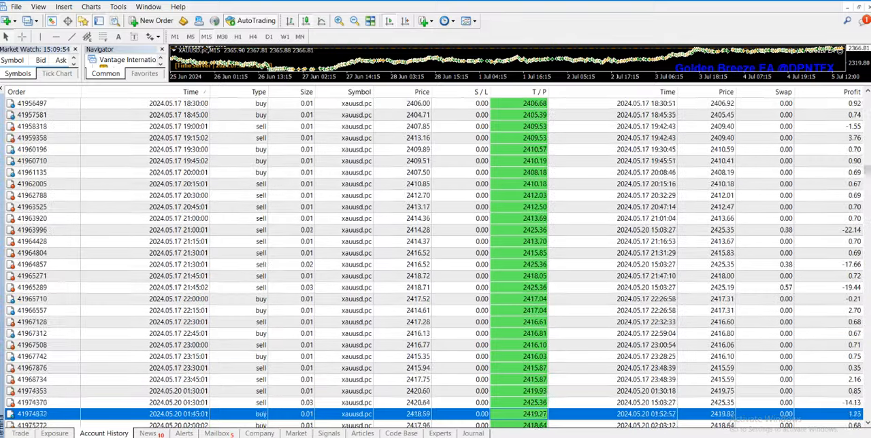
{"action": "scroll", "scroll_direction": "down", "scroll_amount": 3}
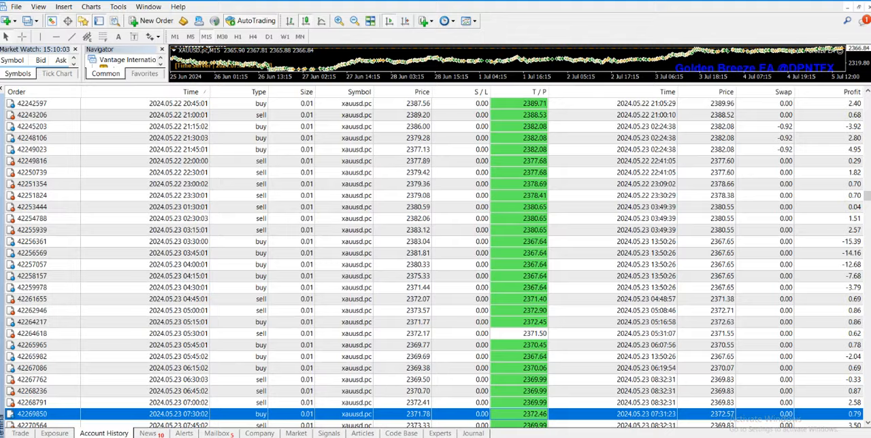
{"action": "scroll", "scroll_direction": "down", "scroll_amount": 3}
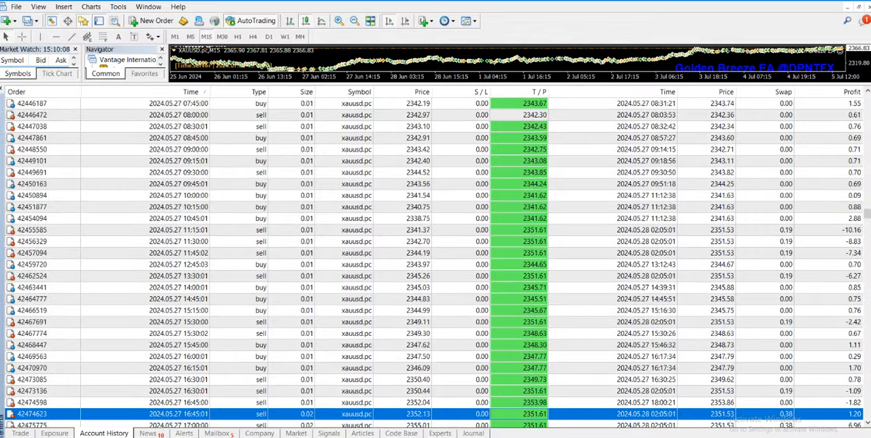
{"action": "scroll", "scroll_direction": "down", "scroll_amount": 3}
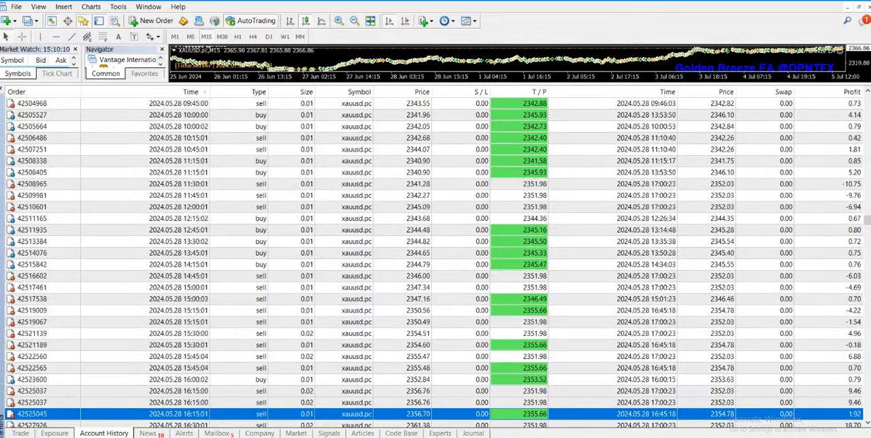
{"action": "scroll", "scroll_direction": "down", "scroll_amount": 3}
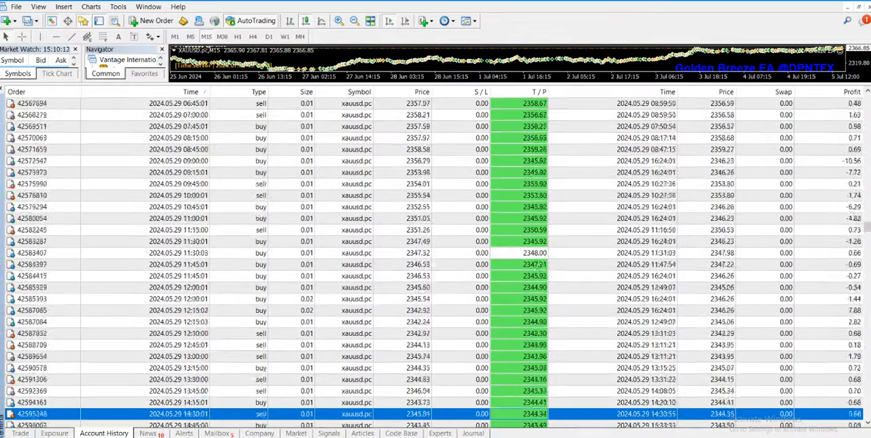
{"action": "scroll", "scroll_direction": "down", "scroll_amount": 3}
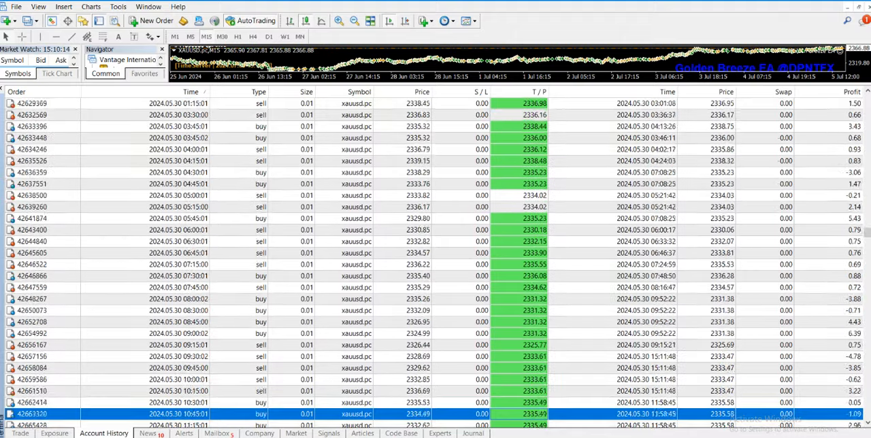
{"action": "scroll", "scroll_direction": "down", "scroll_amount": 3}
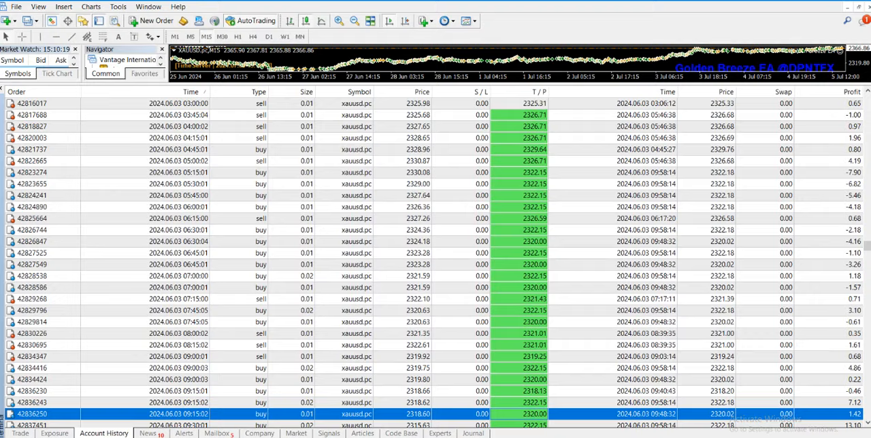
{"action": "scroll", "scroll_direction": "down", "scroll_amount": 3}
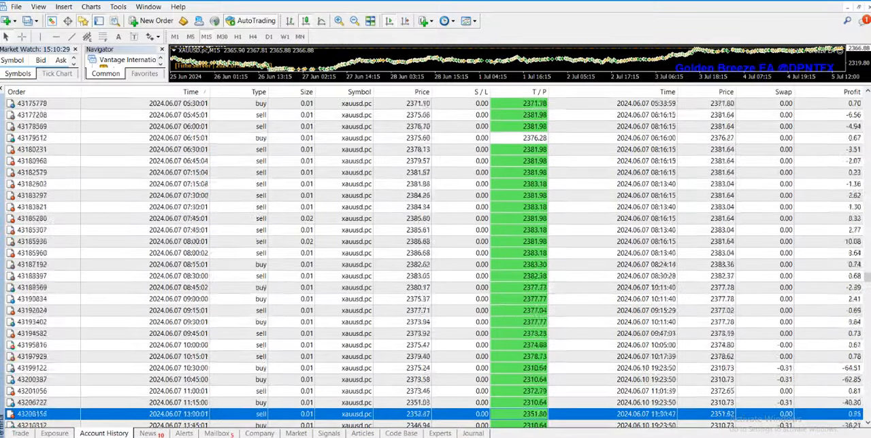
Step: Scroll the Account History list of xauusd trades from mid-June down to 4 July 2024
{"action": "scroll", "scroll_direction": "down", "scroll_amount": 3}
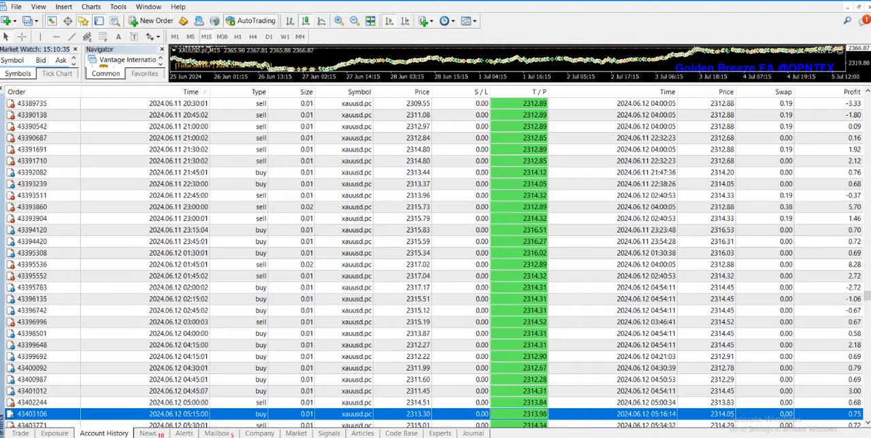
{"action": "scroll", "scroll_direction": "down", "scroll_amount": 3}
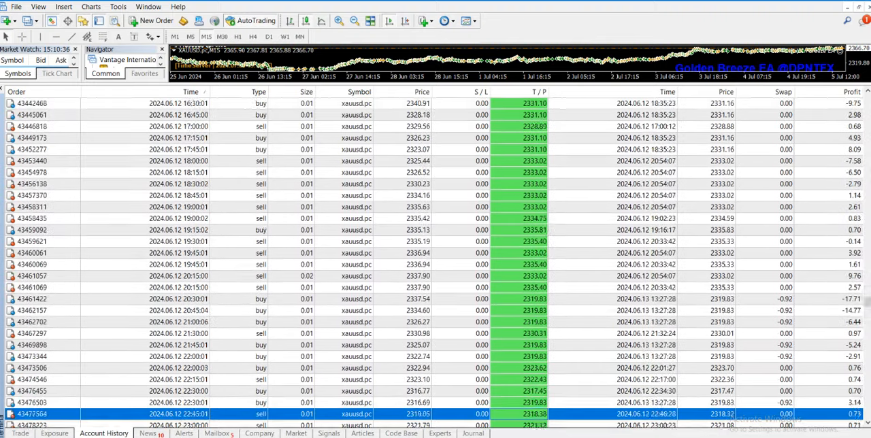
{"action": "scroll", "scroll_direction": "down", "scroll_amount": 3}
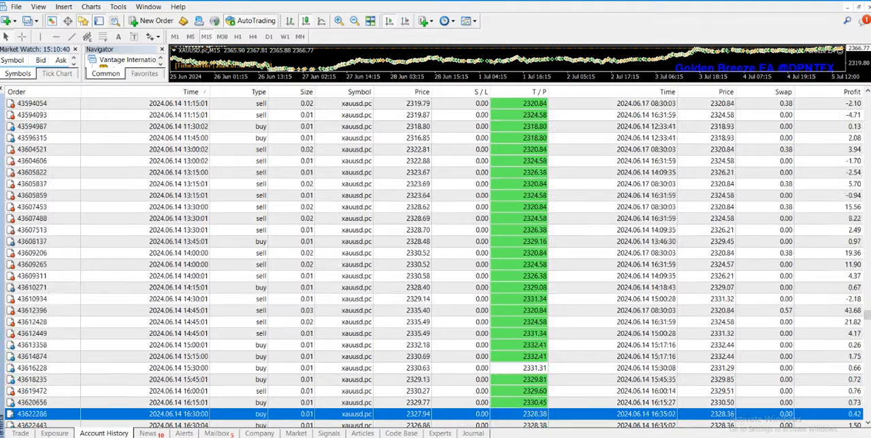
{"action": "scroll", "scroll_direction": "down", "scroll_amount": 3}
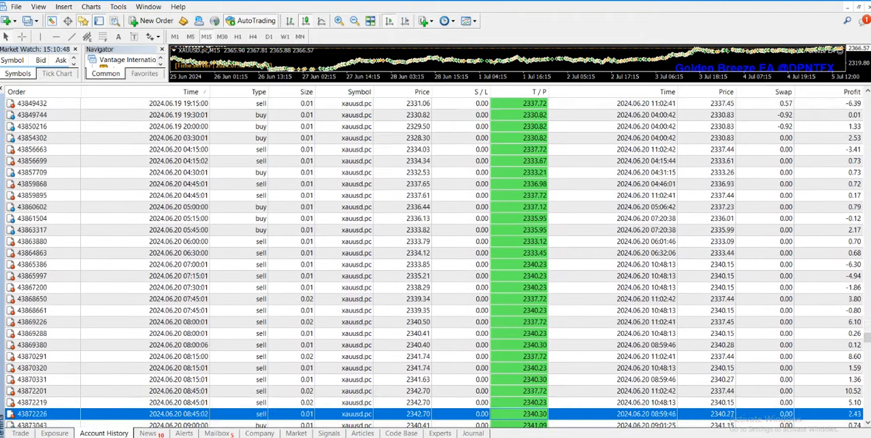
{"action": "scroll", "scroll_direction": "down", "scroll_amount": 3}
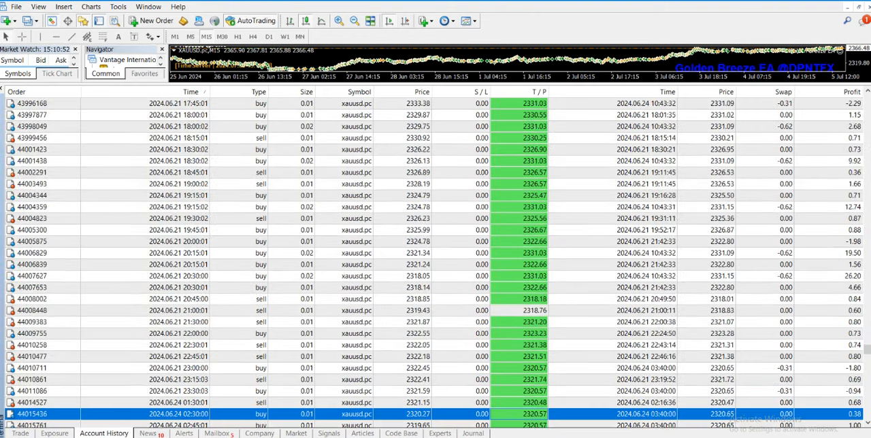
{"action": "scroll", "scroll_direction": "down", "scroll_amount": 3}
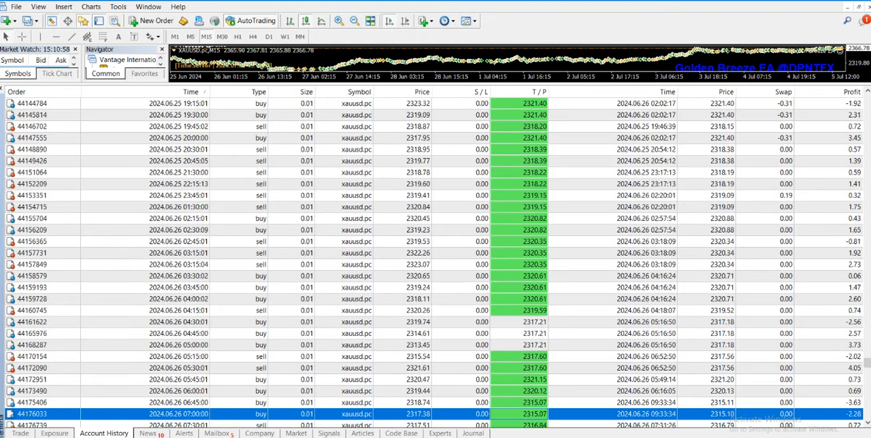
{"action": "scroll", "scroll_direction": "down", "scroll_amount": 3}
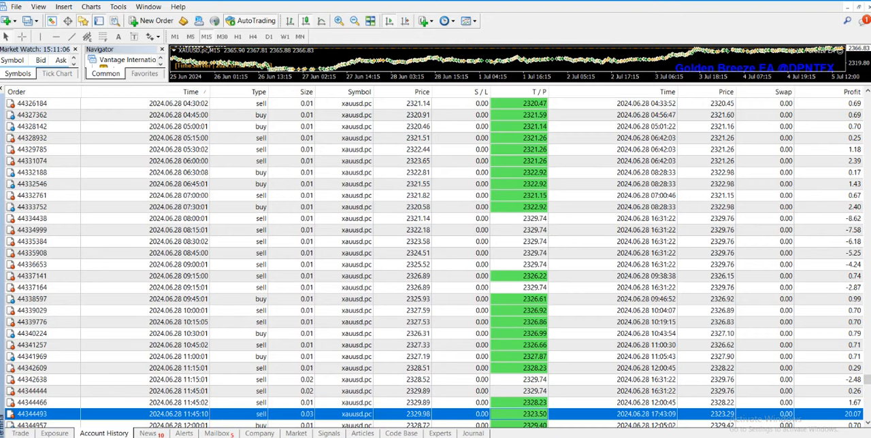
{"action": "scroll", "scroll_direction": "down", "scroll_amount": 3}
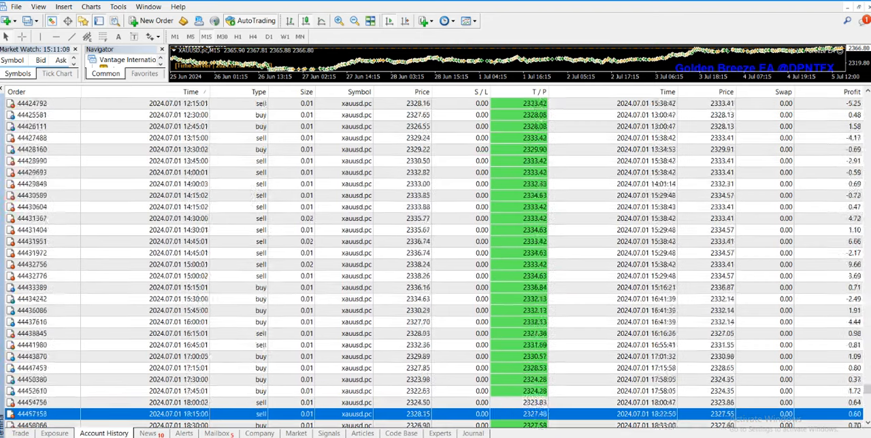
{"action": "scroll", "scroll_direction": "down", "scroll_amount": 3}
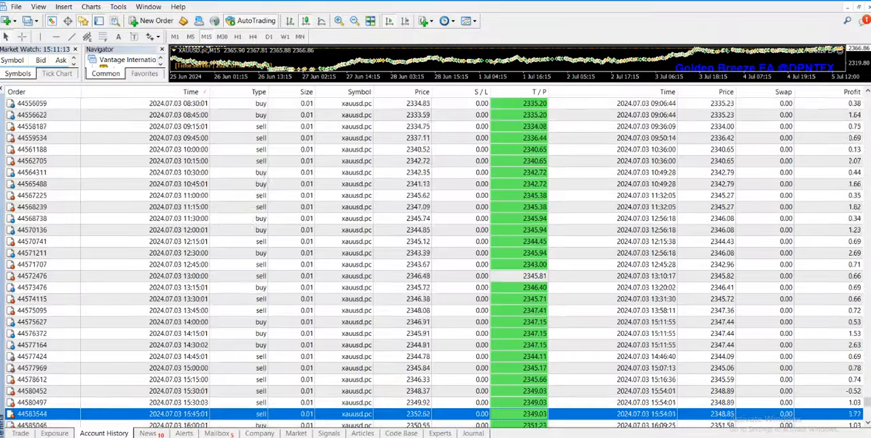
{"action": "scroll", "scroll_direction": "down", "scroll_amount": 3}
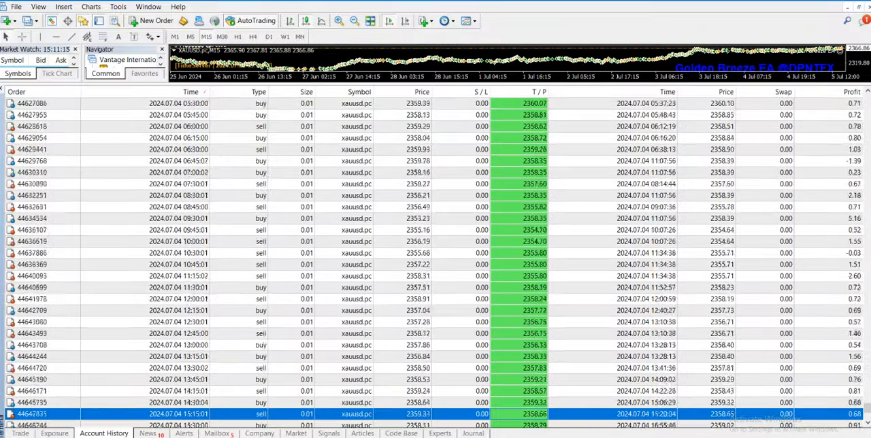
{"action": "scroll", "scroll_direction": "down", "scroll_amount": 3}
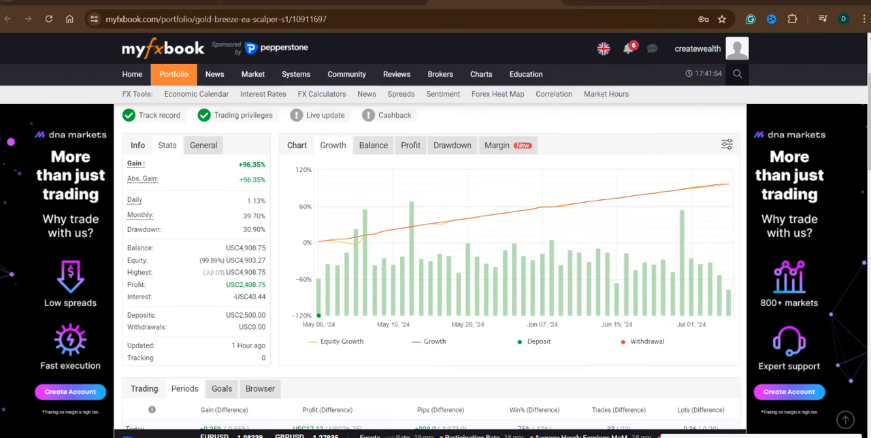
{"action": "mouse_move", "coordinate": [533, 209]}
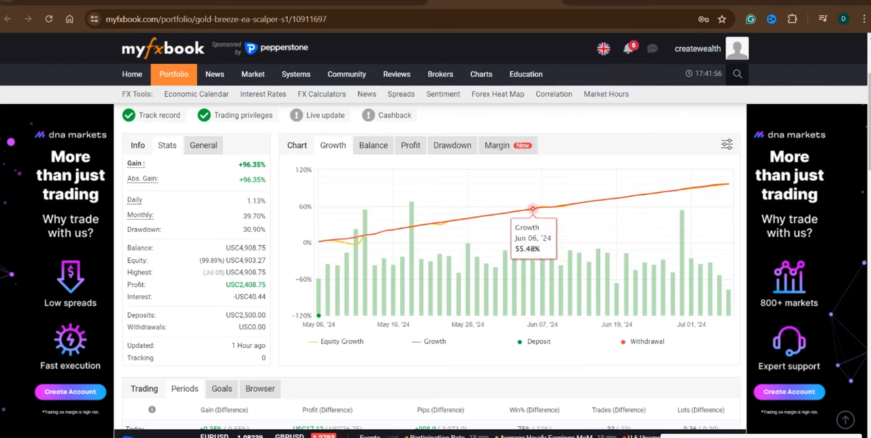
{"action": "mouse_move", "coordinate": [725, 189]}
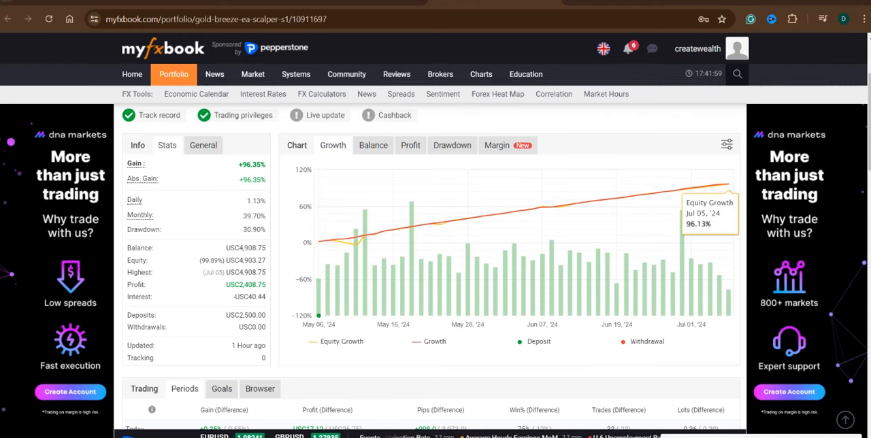
Step: View the Balance, Profit and Drawdown charts in turn, ending back on the Balance chart (~USC4,908)
{"action": "left_click", "coordinate": [373, 145]}
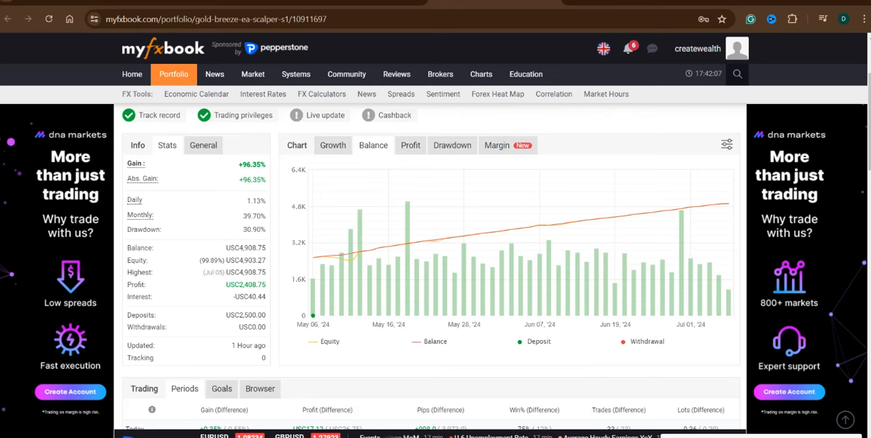
{"action": "left_click", "coordinate": [410, 145]}
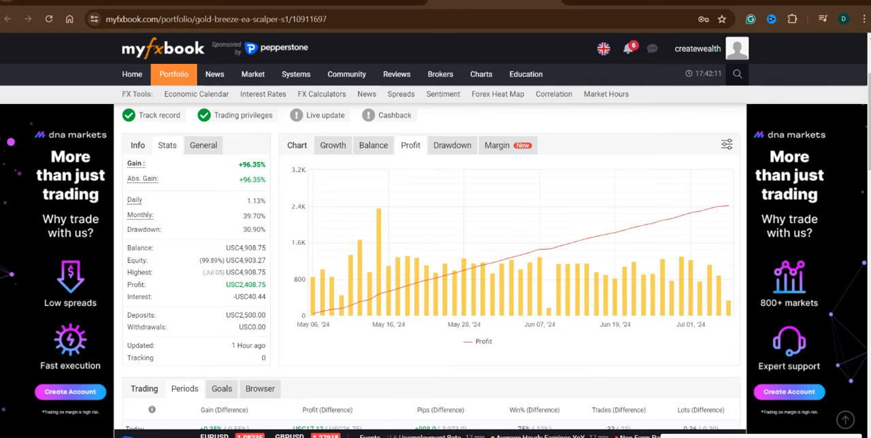
{"action": "left_click", "coordinate": [452, 145]}
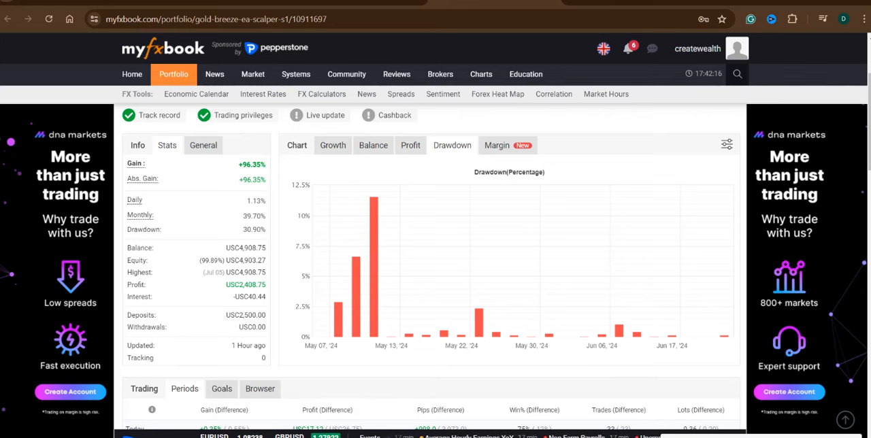
{"action": "left_click", "coordinate": [373, 145]}
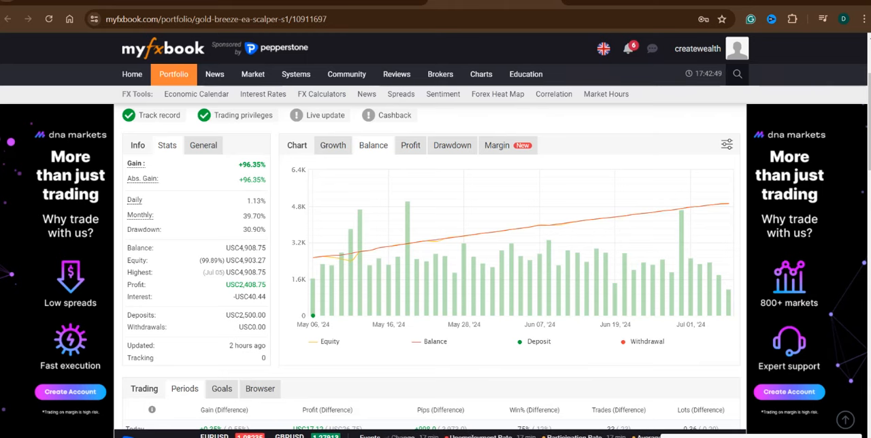
Step: Scroll down to the Trading Periods table and the Advanced Statistics Trades panel
{"action": "scroll", "scroll_direction": "down", "scroll_amount": 3}
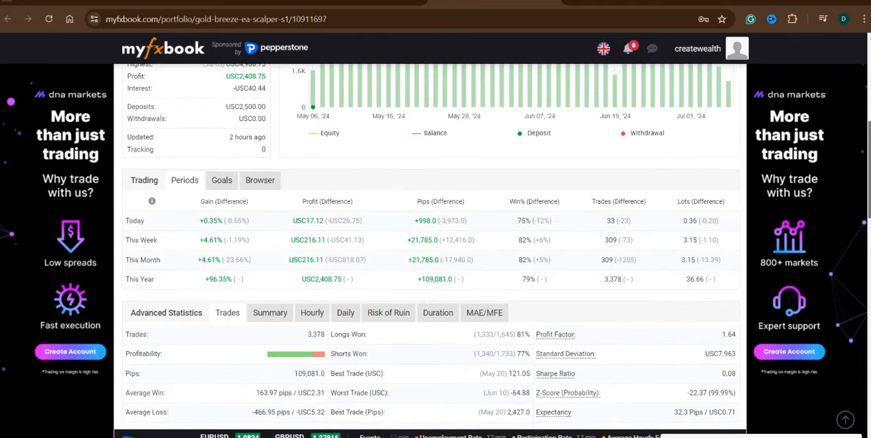
{"action": "scroll", "scroll_direction": "down", "scroll_amount": 3}
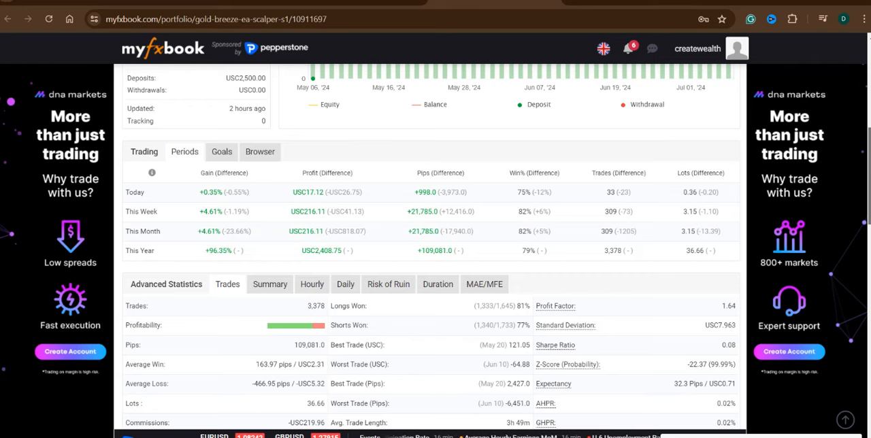
{"action": "scroll", "scroll_direction": "down", "scroll_amount": 3}
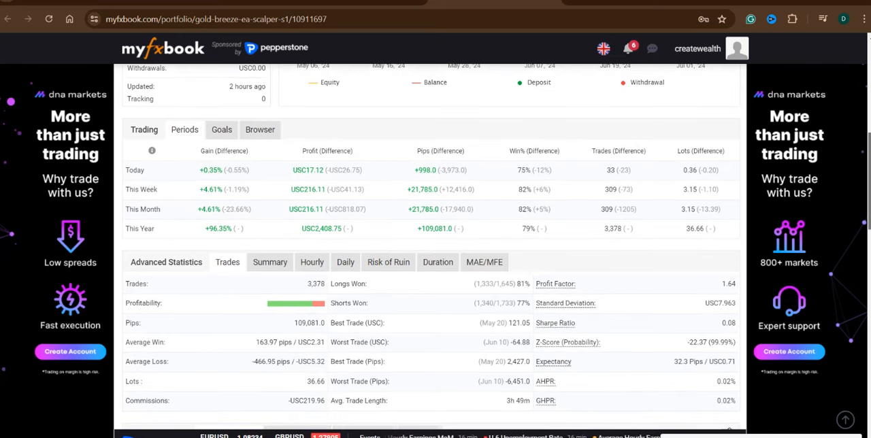
{"action": "scroll", "scroll_direction": "down", "scroll_amount": 3}
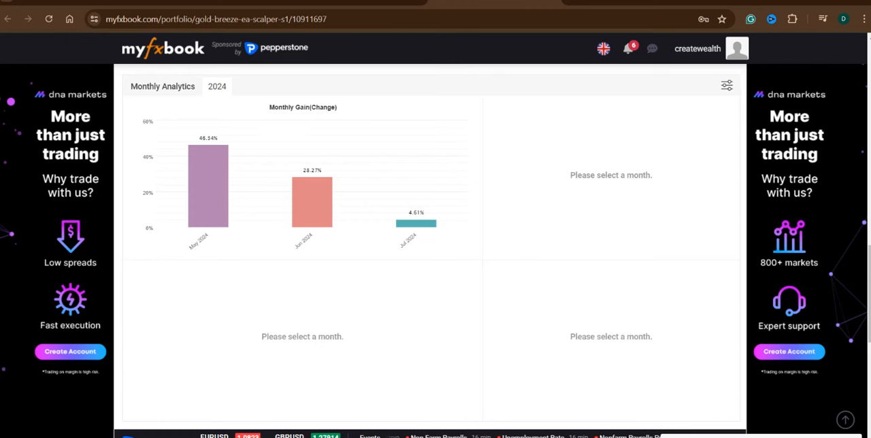
{"action": "mouse_move", "coordinate": [207, 183]}
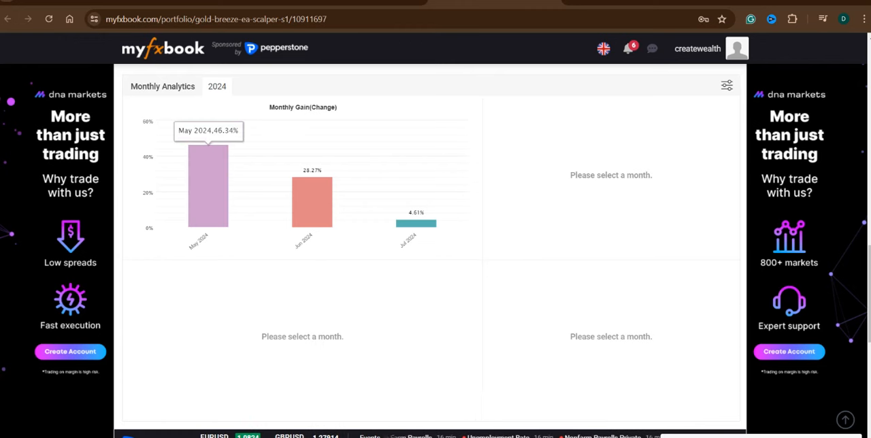
{"action": "mouse_move", "coordinate": [312, 197]}
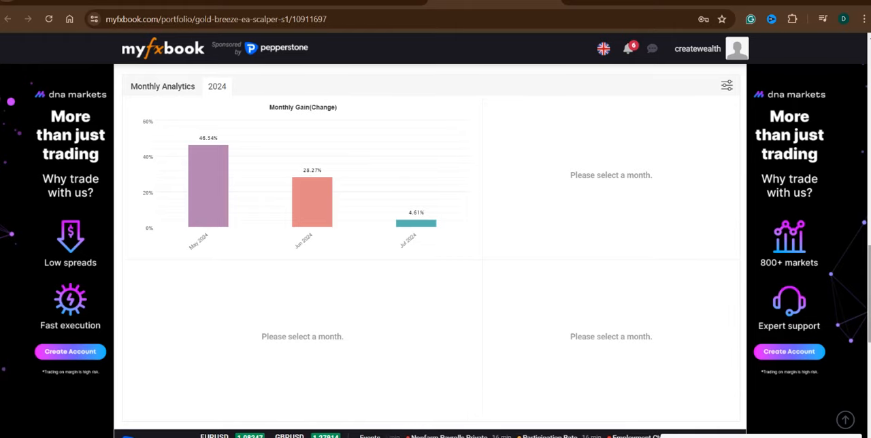
Step: Scroll back to the portfolio summary showing +96.35% gain, 30.90% drawdown and USC4,908.75 balance
{"action": "scroll", "scroll_direction": "up", "scroll_amount": 3}
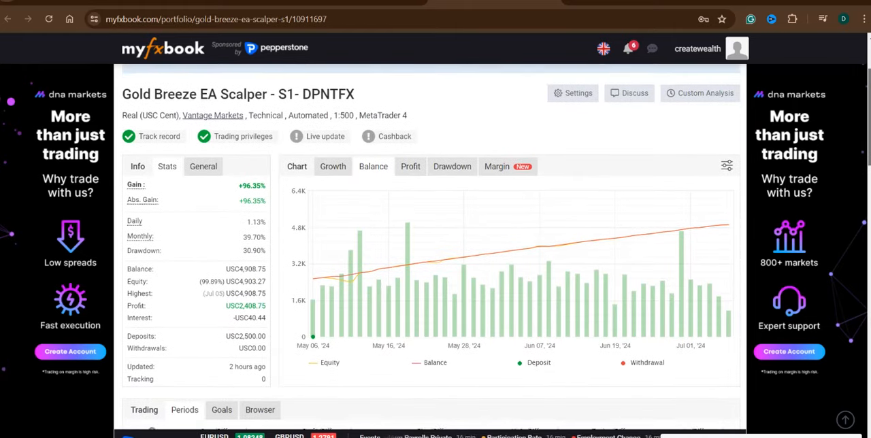
{"action": "scroll", "scroll_direction": "down", "scroll_amount": 3}
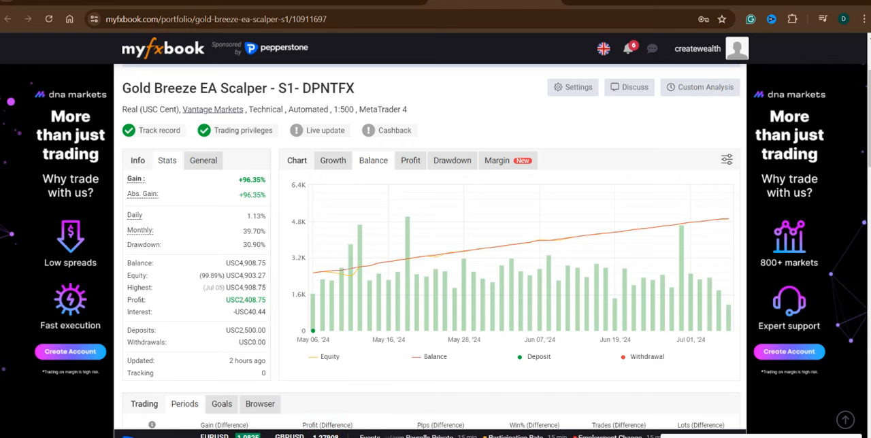
{"action": "mouse_move", "coordinate": [652, 226]}
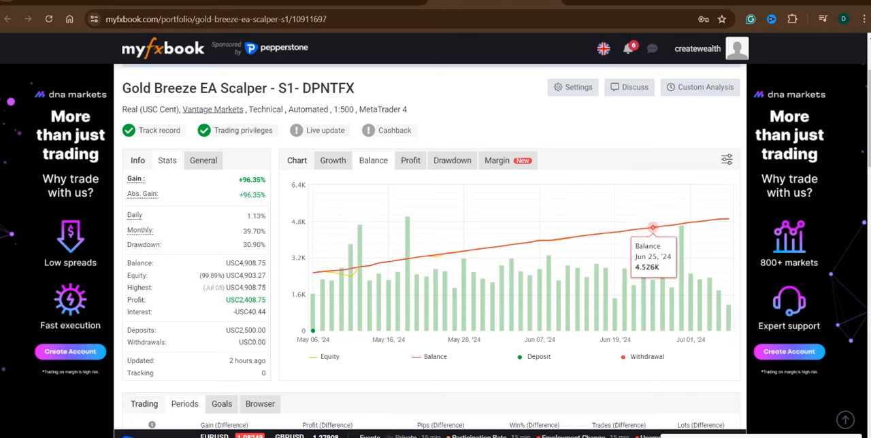